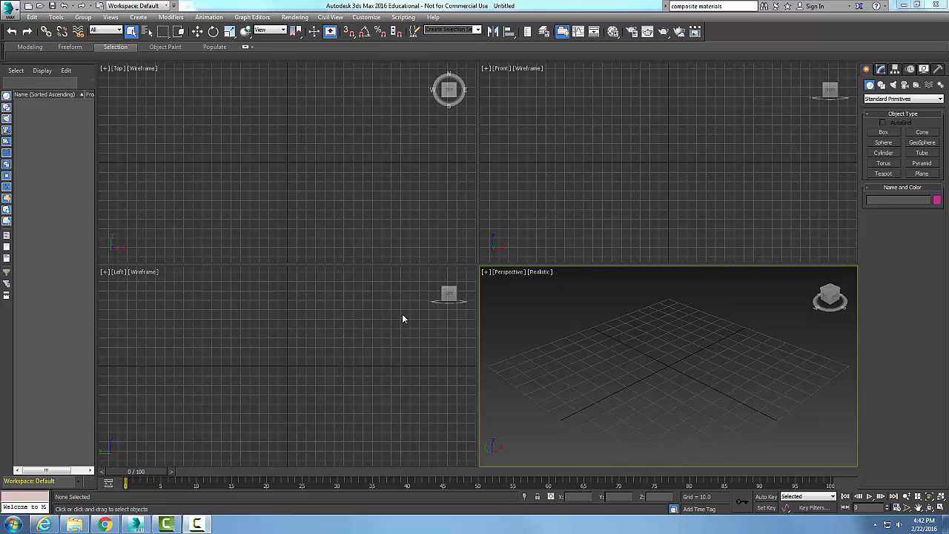
{"action": "mouse_move", "coordinate": [513, 72]}
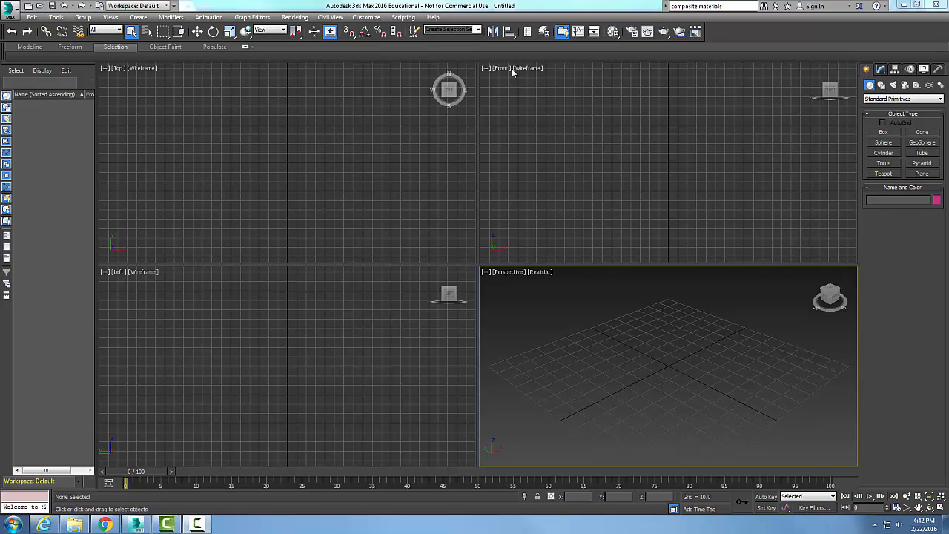
{"action": "mouse_move", "coordinate": [614, 31]}
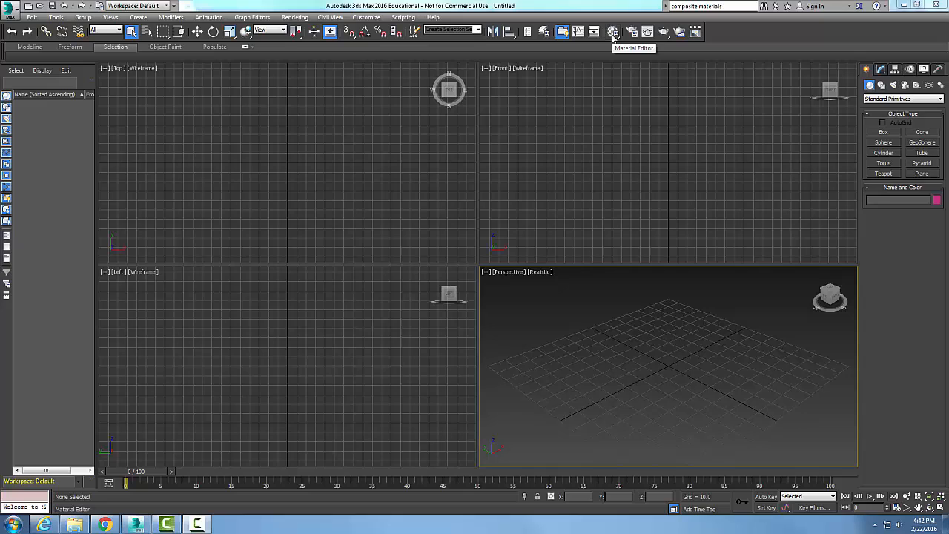
Replace the default material with a Composite material, discarding the old material
{"action": "left_click", "coordinate": [614, 31]}
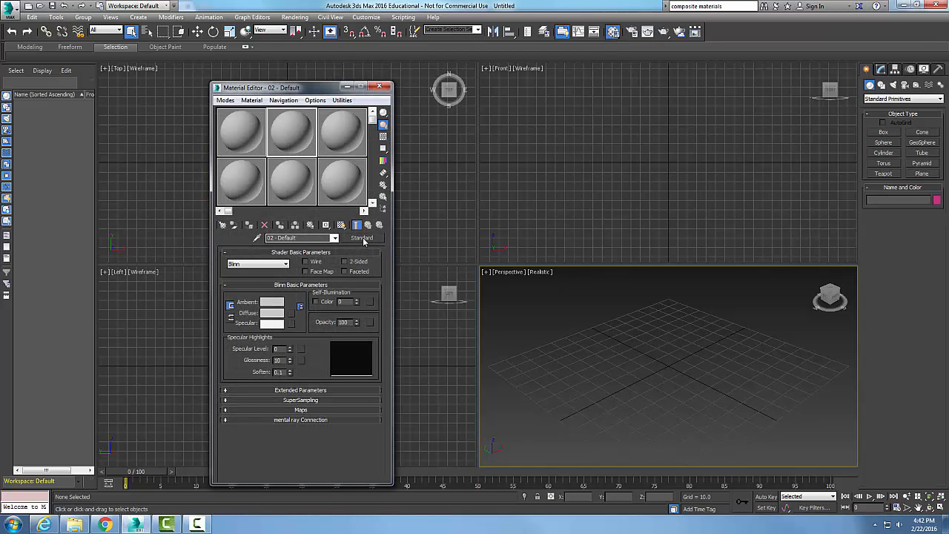
{"action": "left_click", "coordinate": [362, 237]}
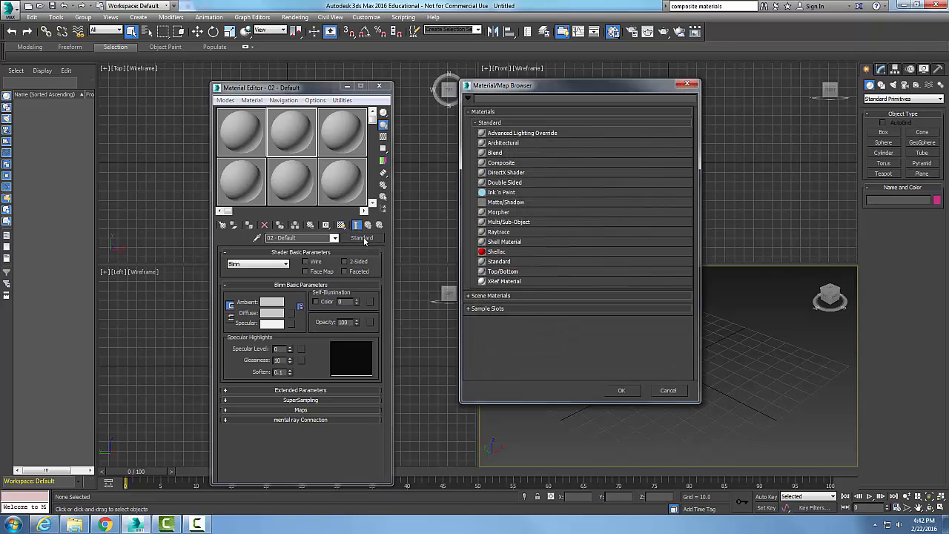
{"action": "left_click", "coordinate": [501, 162]}
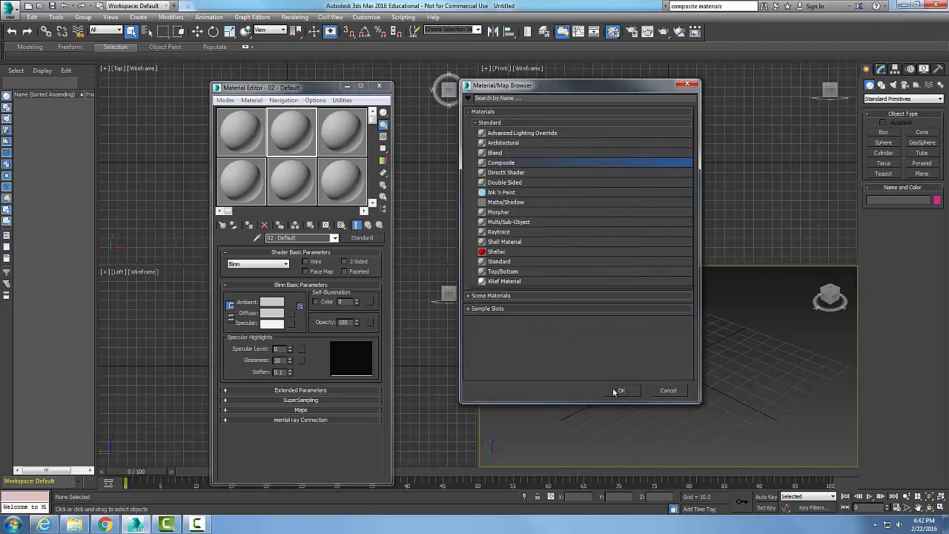
{"action": "left_click", "coordinate": [622, 390]}
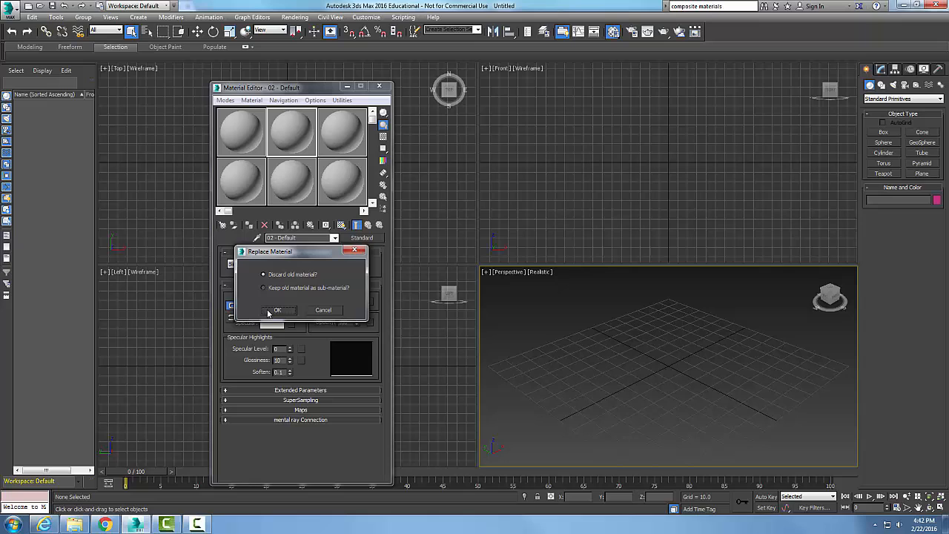
{"action": "left_click", "coordinate": [277, 310]}
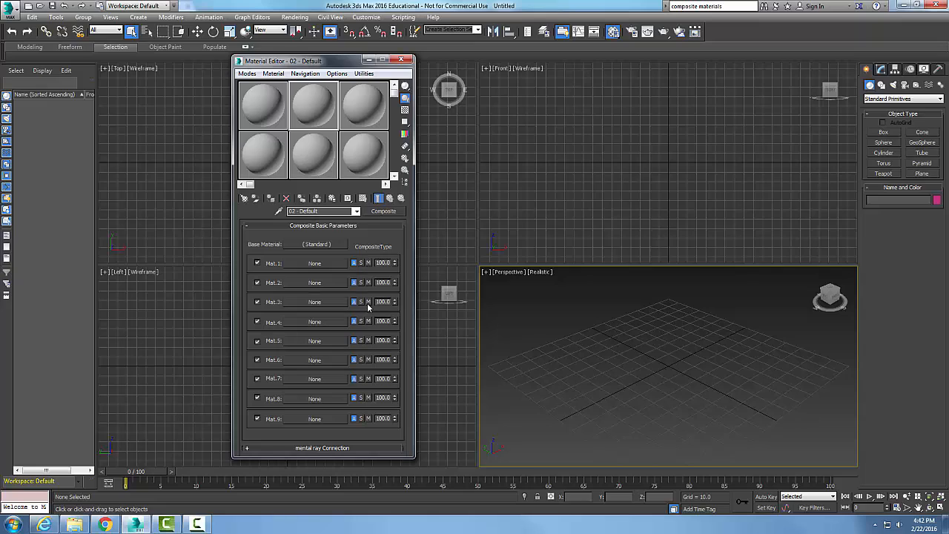
{"action": "mouse_move", "coordinate": [378, 335]}
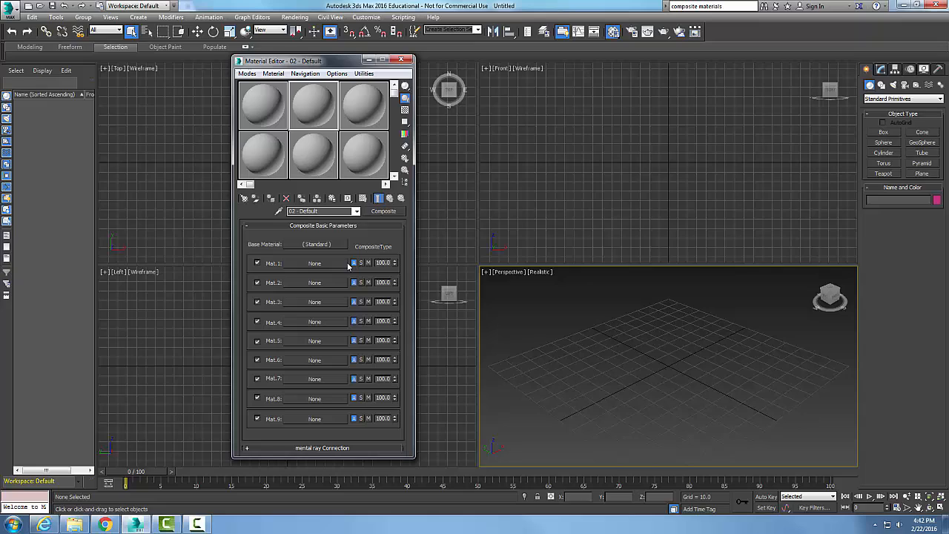
{"action": "mouse_move", "coordinate": [304, 276]}
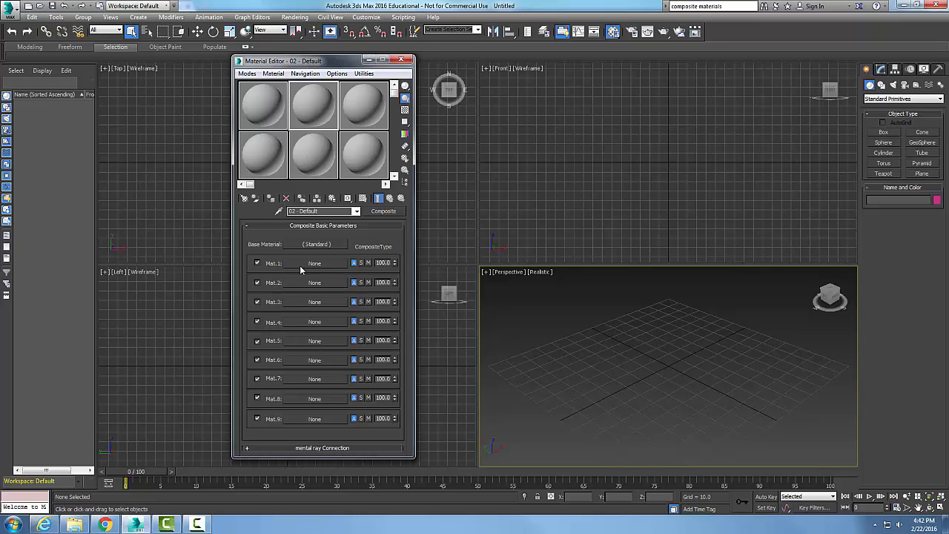
Assign a red Standard material to the Mat.1 slot and return to the Composite parent
{"action": "left_click", "coordinate": [314, 263]}
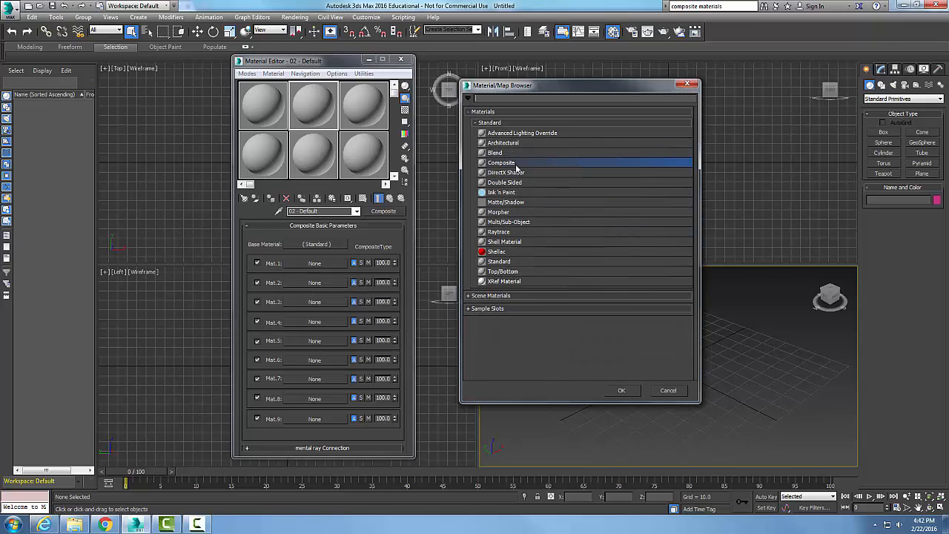
{"action": "left_click", "coordinate": [621, 390]}
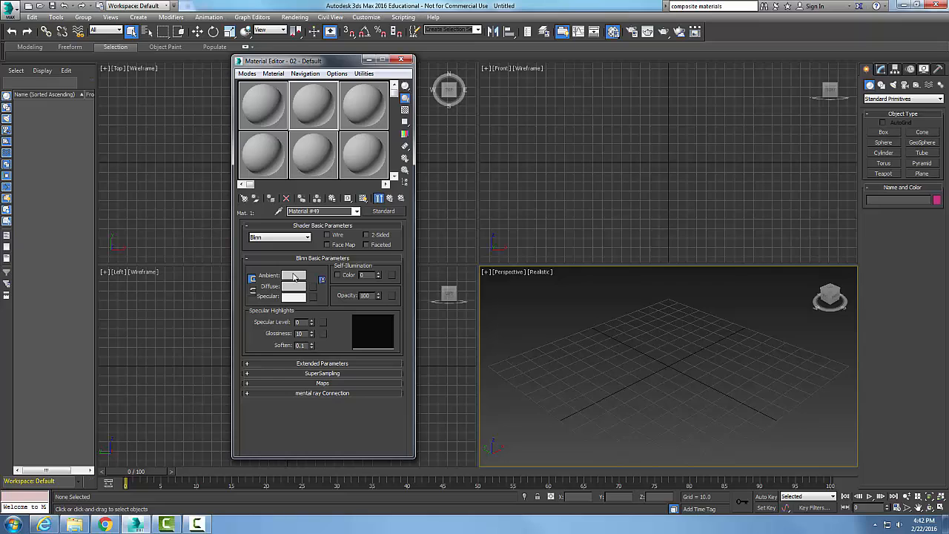
{"action": "left_click", "coordinate": [293, 275]}
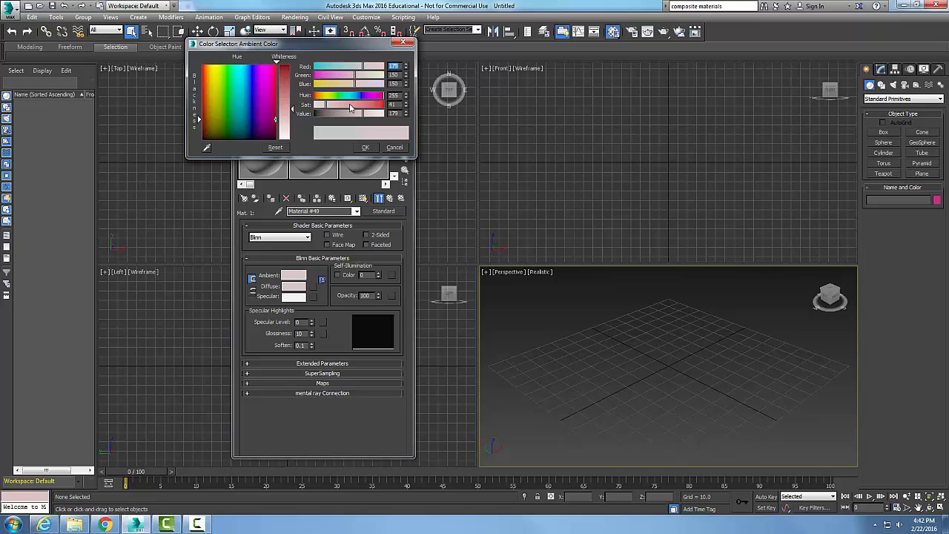
{"action": "left_click", "coordinate": [365, 147]}
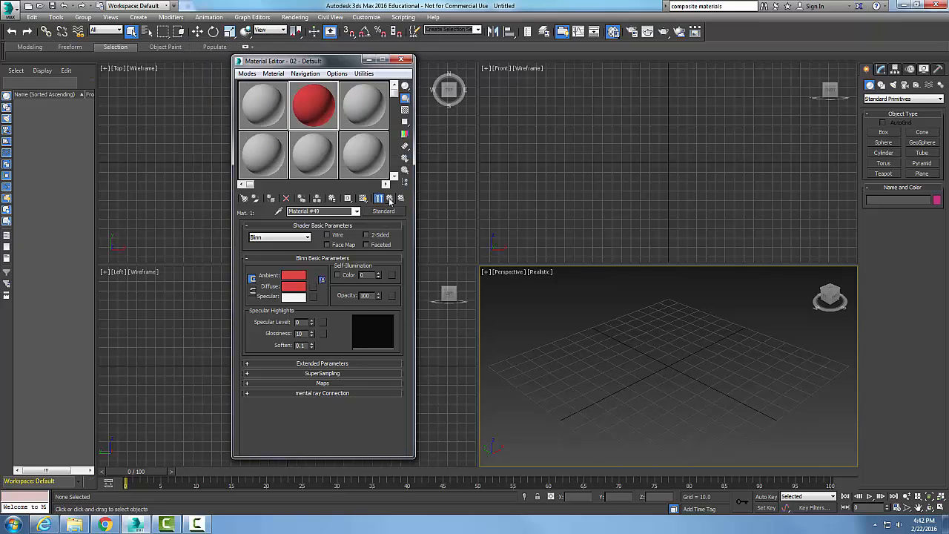
{"action": "left_click", "coordinate": [383, 211]}
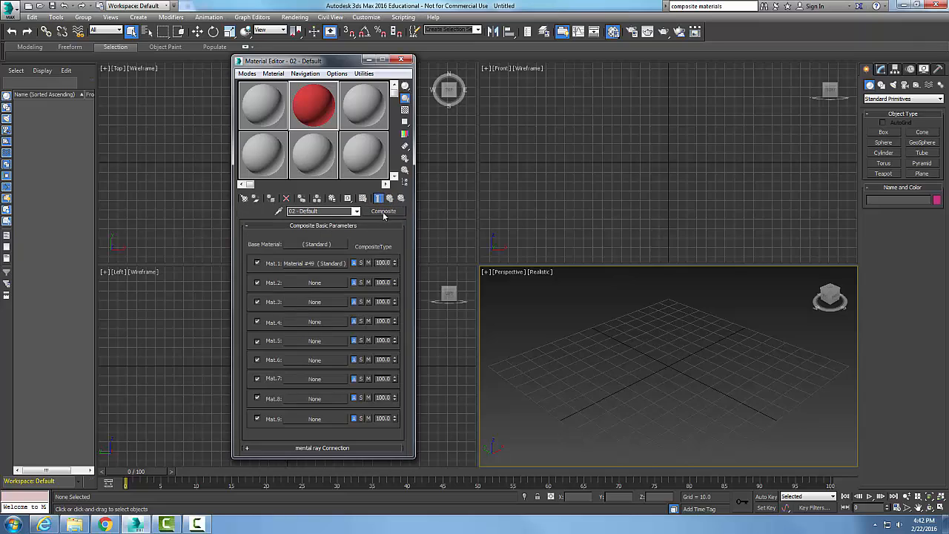
{"action": "mouse_move", "coordinate": [308, 269]}
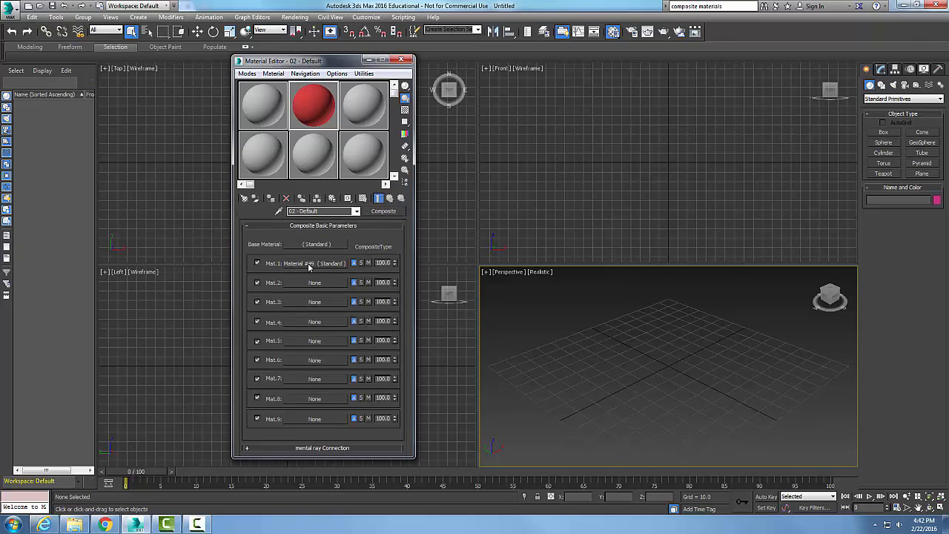
{"action": "mouse_move", "coordinate": [311, 288]}
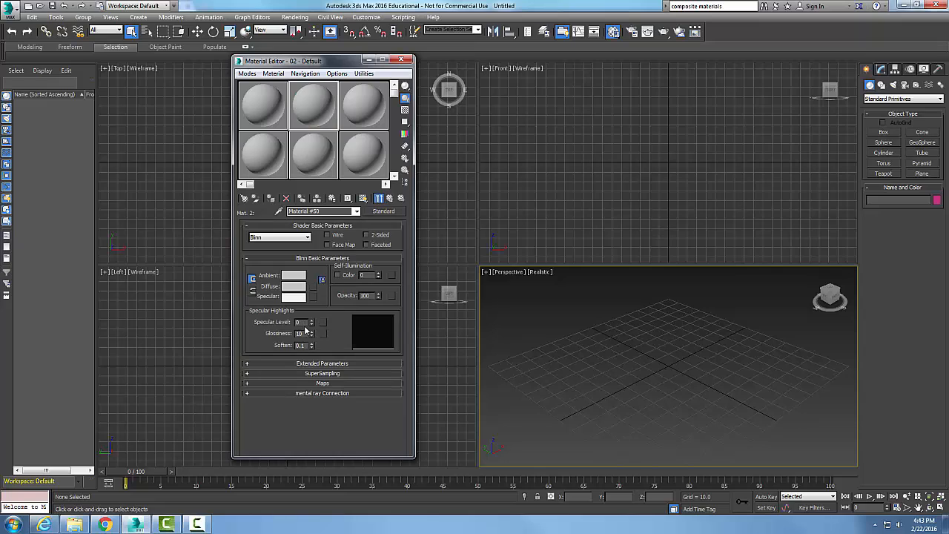
Give the Mat.2 Standard material a bright green diffuse colour and return to the parent
{"action": "left_click", "coordinate": [294, 274]}
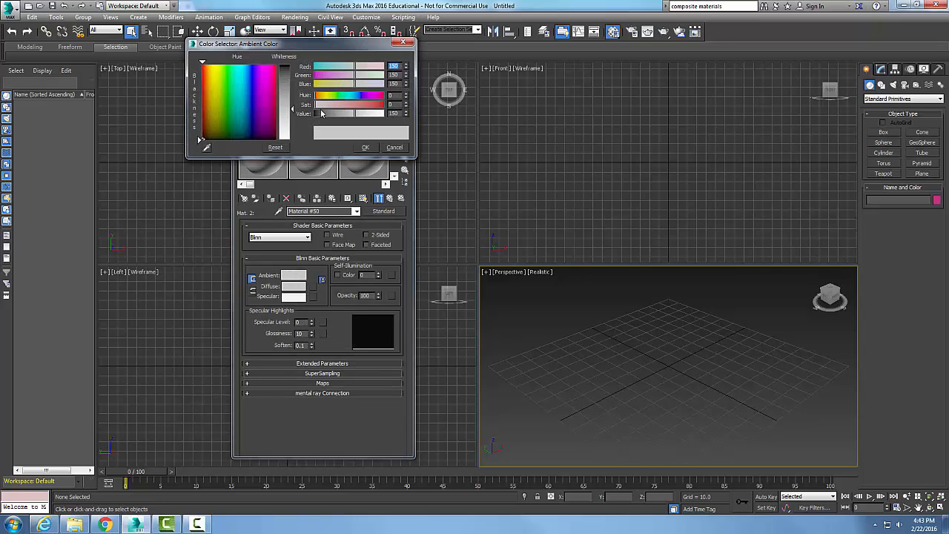
{"action": "left_click", "coordinate": [338, 95]}
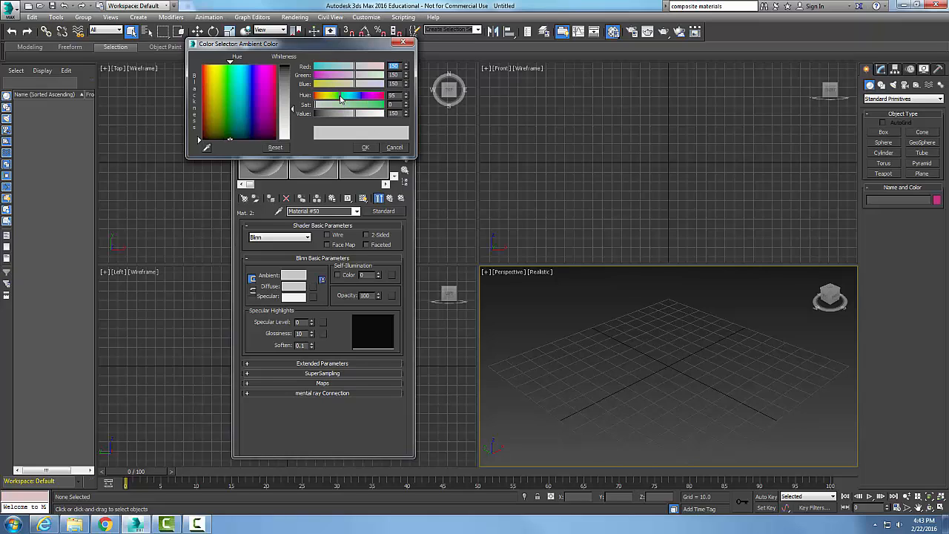
{"action": "left_click", "coordinate": [224, 104]}
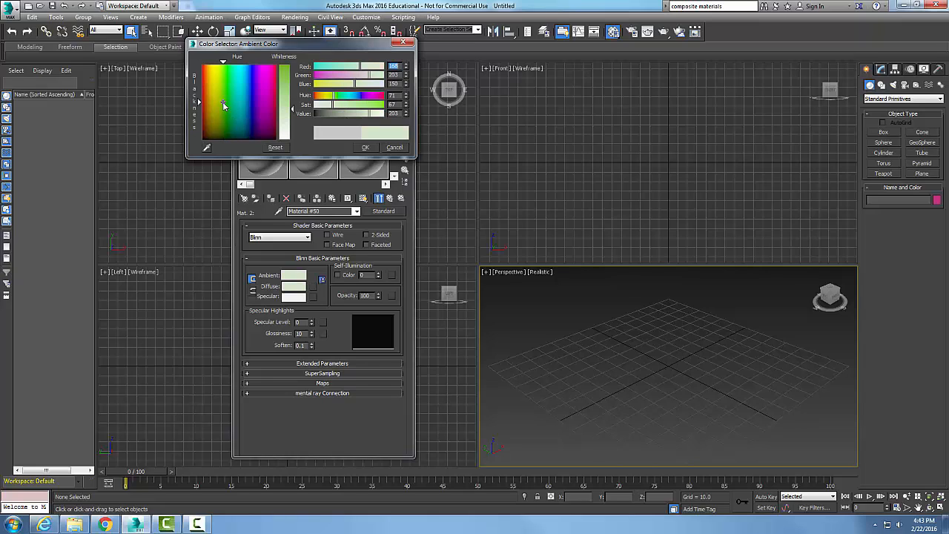
{"action": "left_click", "coordinate": [223, 81]}
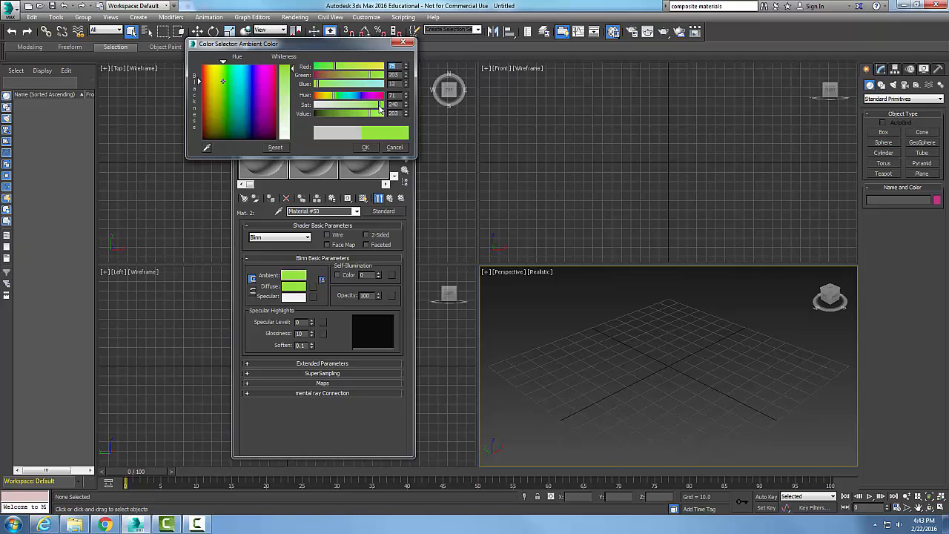
{"action": "left_click", "coordinate": [365, 146]}
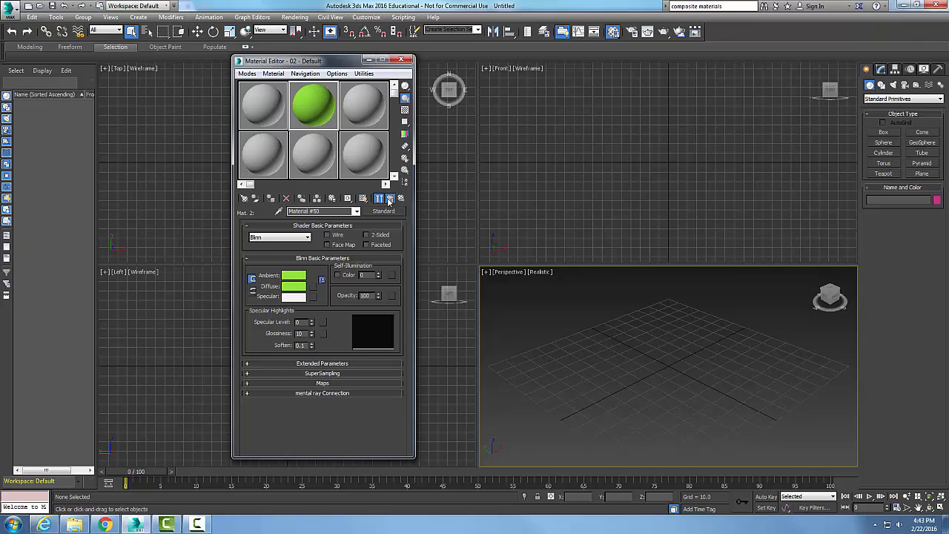
{"action": "left_click", "coordinate": [383, 210]}
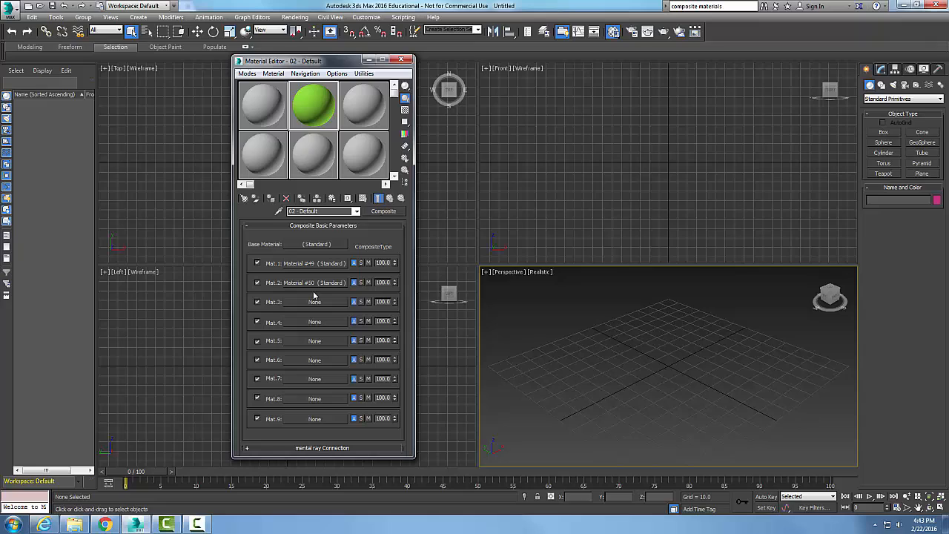
{"action": "mouse_move", "coordinate": [311, 290]}
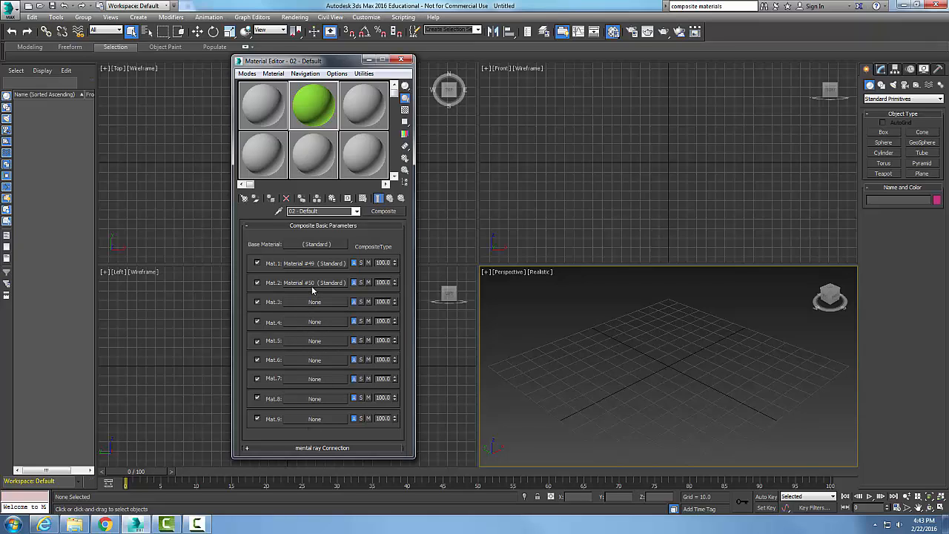
{"action": "mouse_move", "coordinate": [304, 307]}
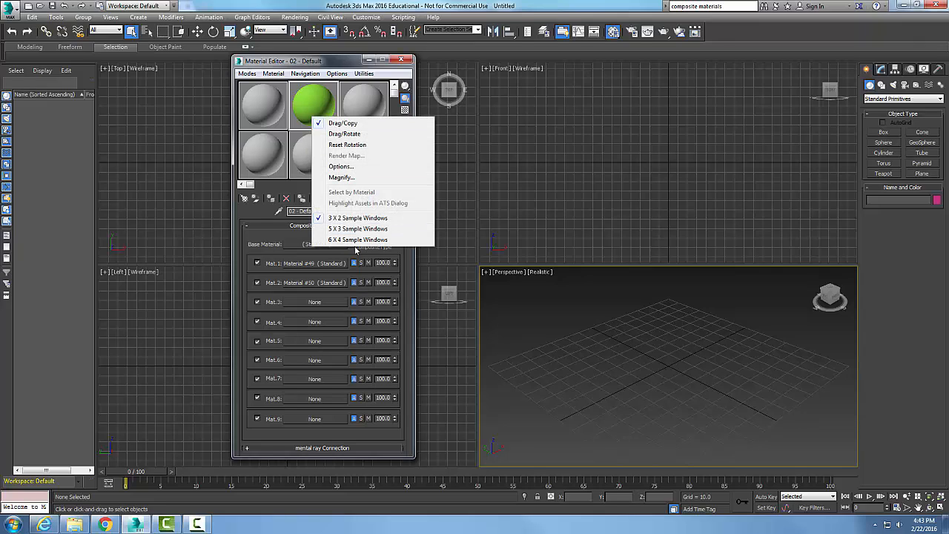
{"action": "left_click", "coordinate": [341, 178]}
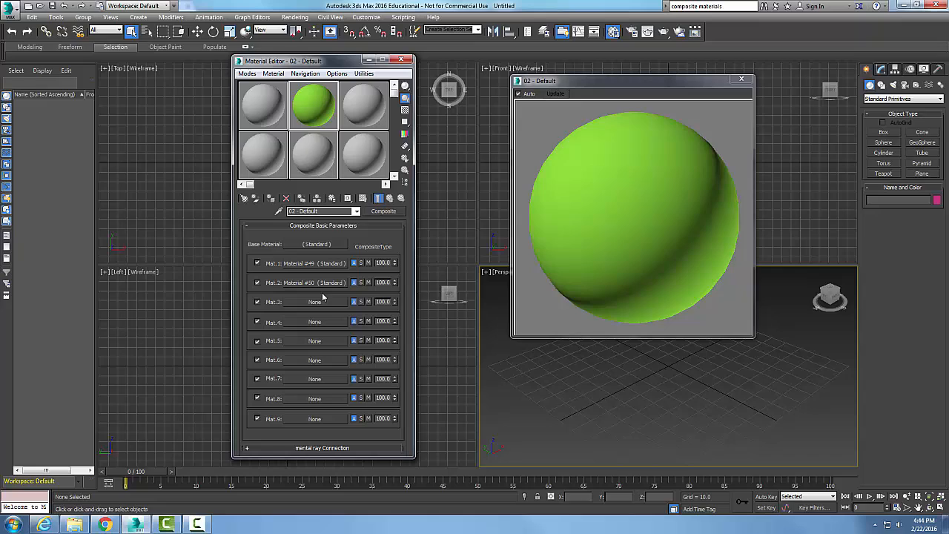
{"action": "mouse_move", "coordinate": [345, 255]}
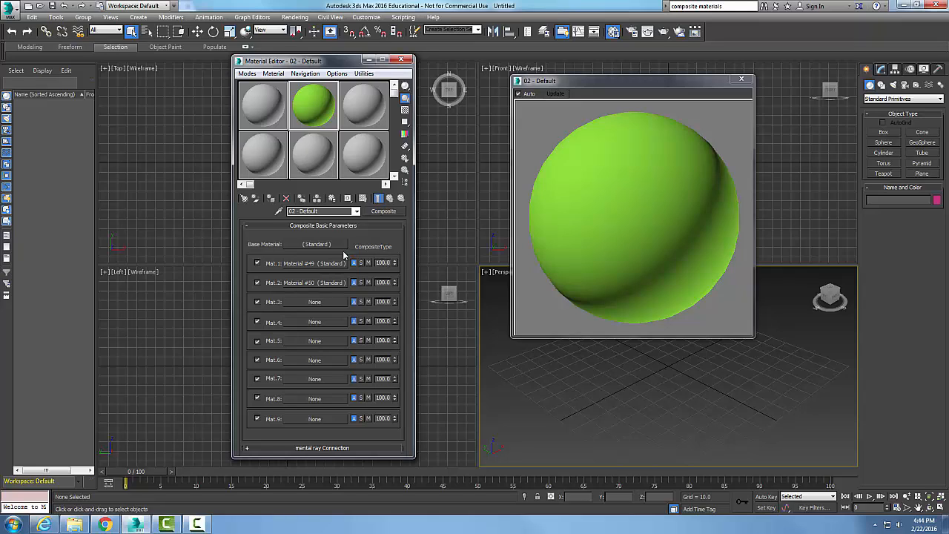
{"action": "mouse_move", "coordinate": [378, 270]}
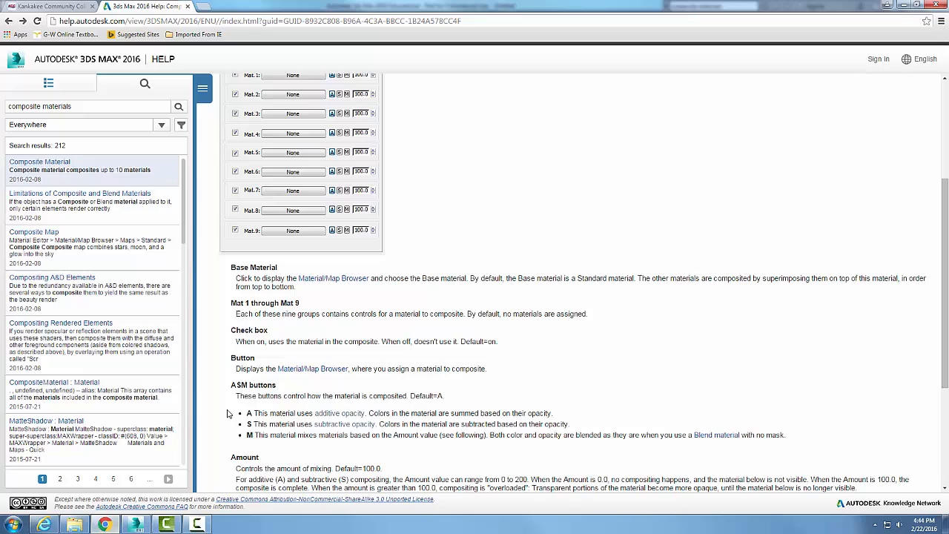
{"action": "mouse_move", "coordinate": [299, 409]}
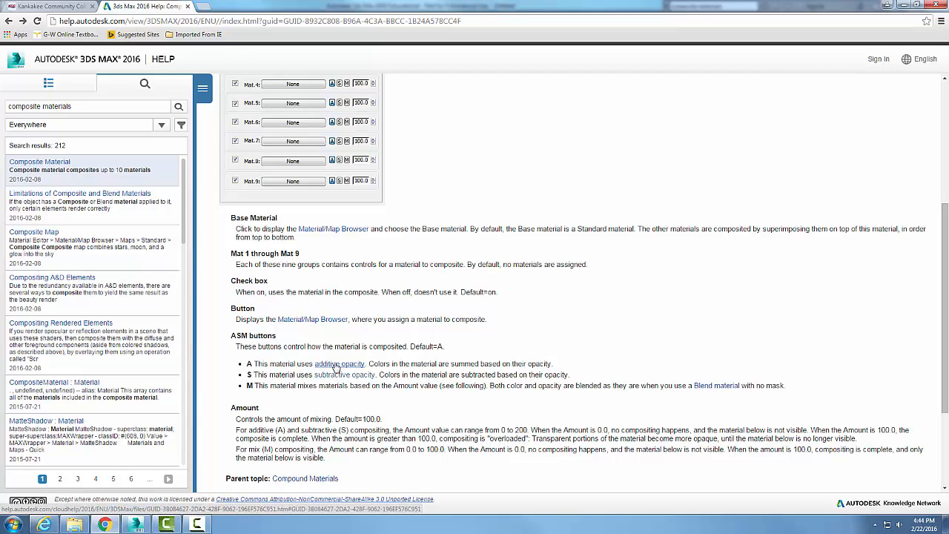
Follow the 'additive opacity' link from the Composite Material help article
{"action": "left_click", "coordinate": [339, 364]}
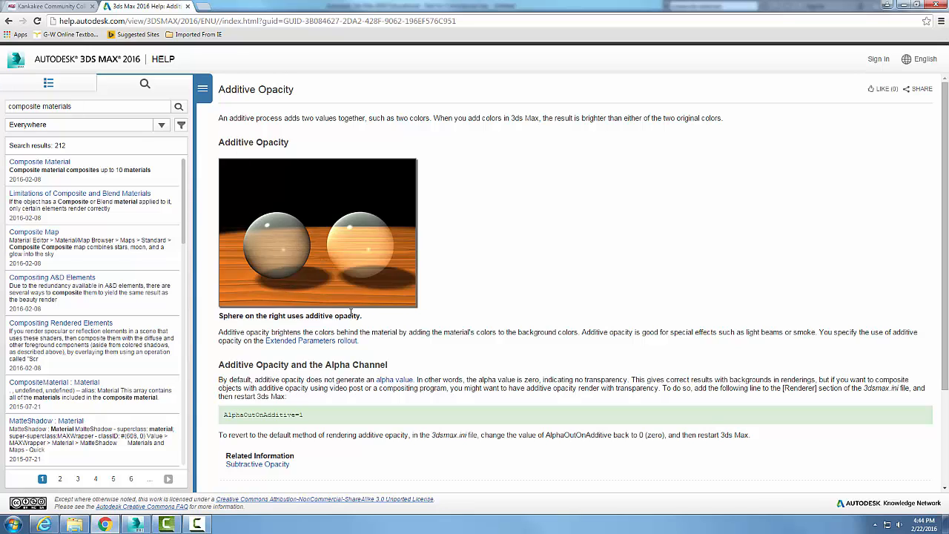
{"action": "mouse_move", "coordinate": [347, 261]}
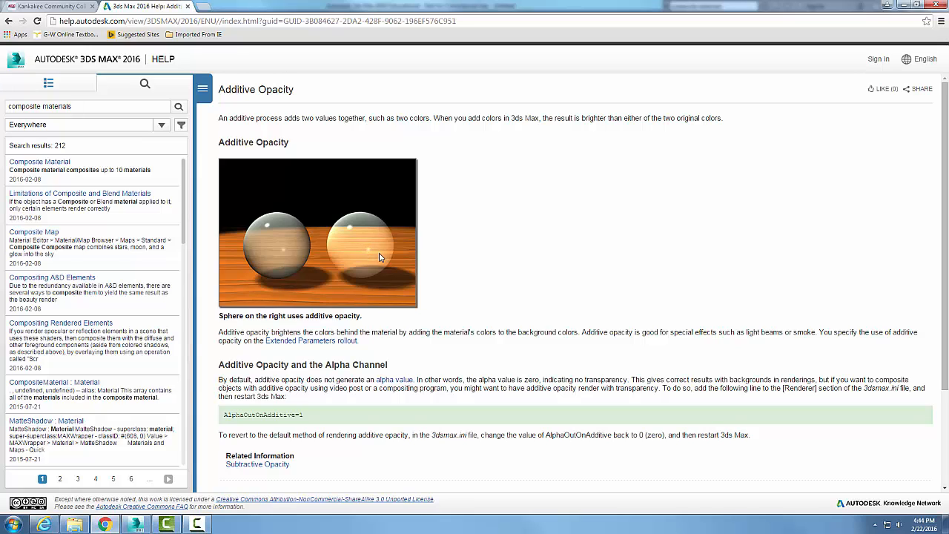
{"action": "mouse_move", "coordinate": [391, 234]}
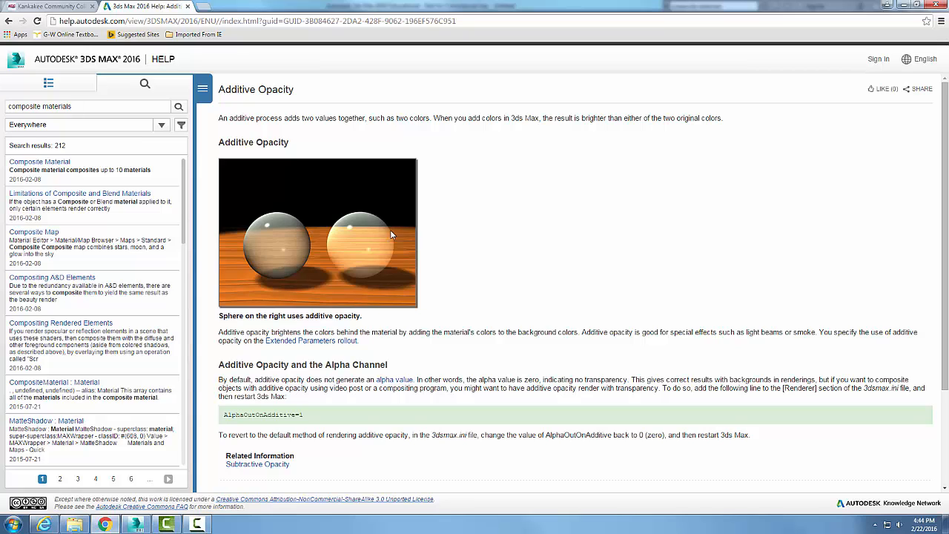
{"action": "mouse_move", "coordinate": [768, 341]}
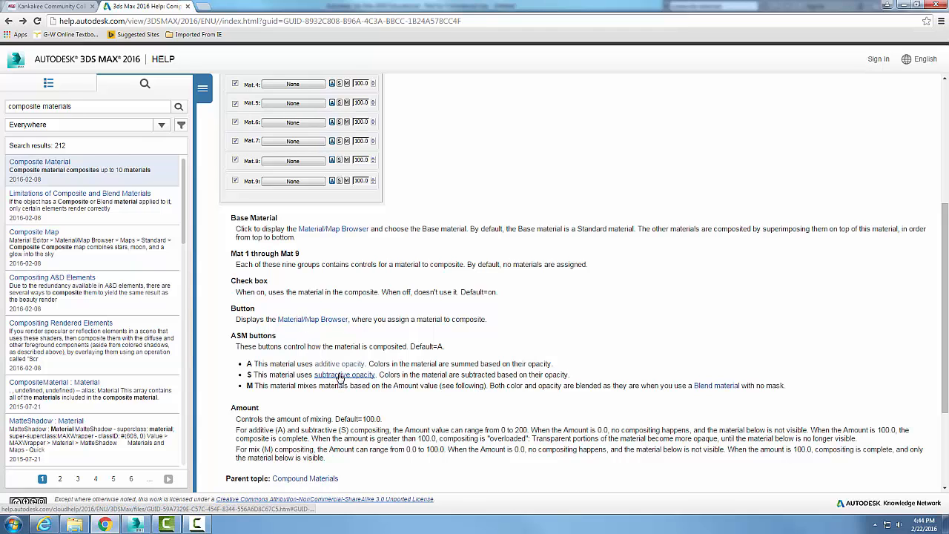
{"action": "left_click", "coordinate": [344, 374]}
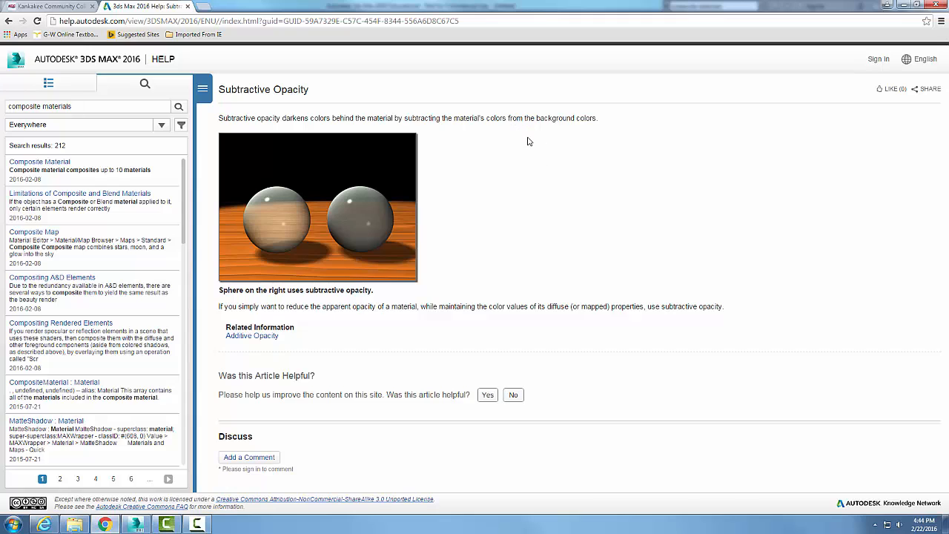
{"action": "mouse_move", "coordinate": [529, 154]}
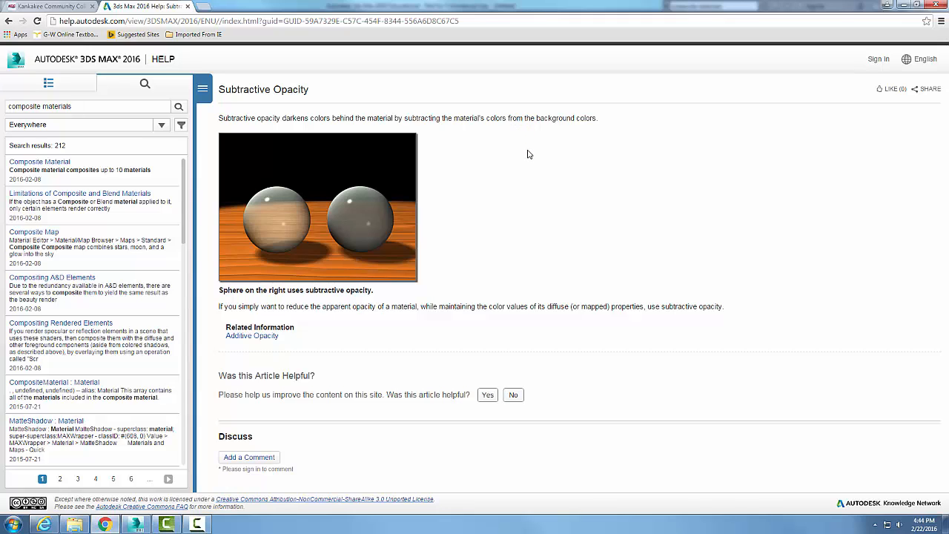
{"action": "mouse_move", "coordinate": [437, 223]}
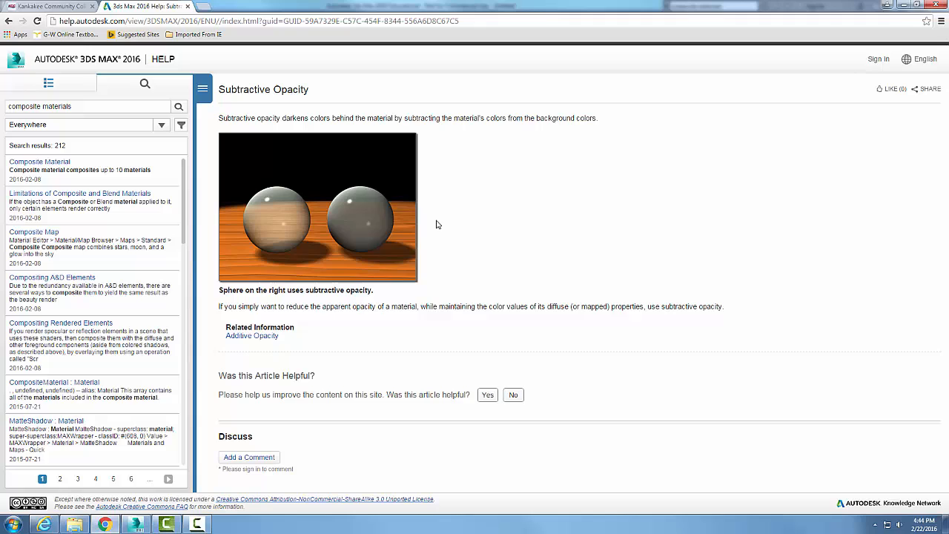
{"action": "mouse_move", "coordinate": [359, 201]}
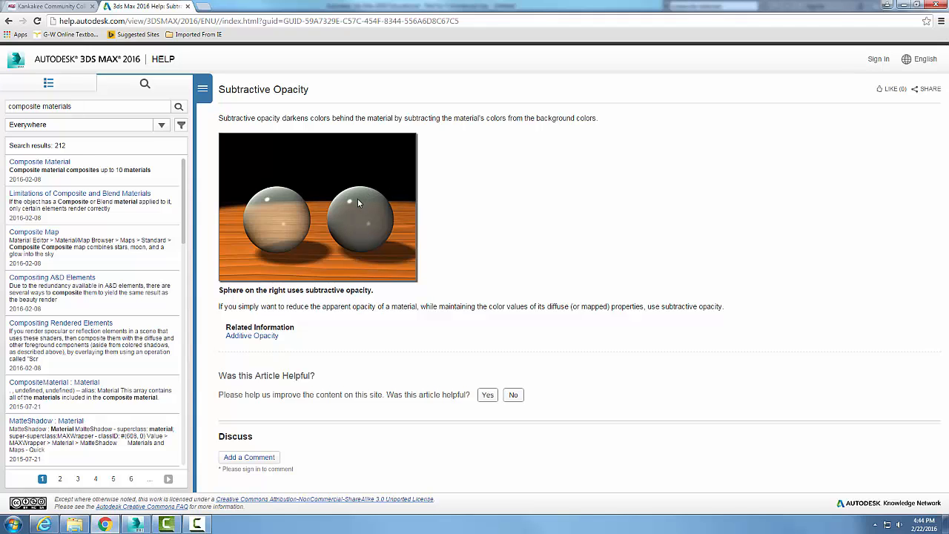
{"action": "mouse_move", "coordinate": [344, 218]}
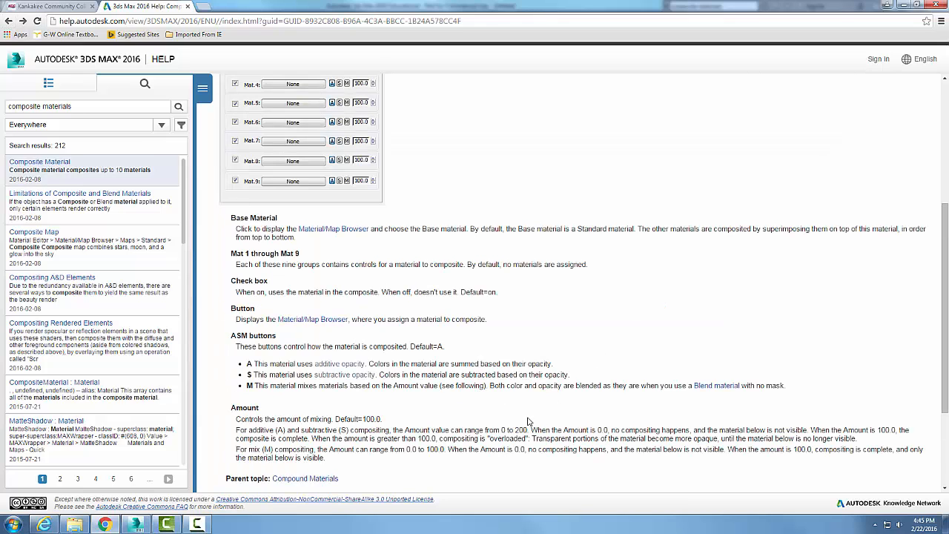
{"action": "mouse_move", "coordinate": [405, 411]}
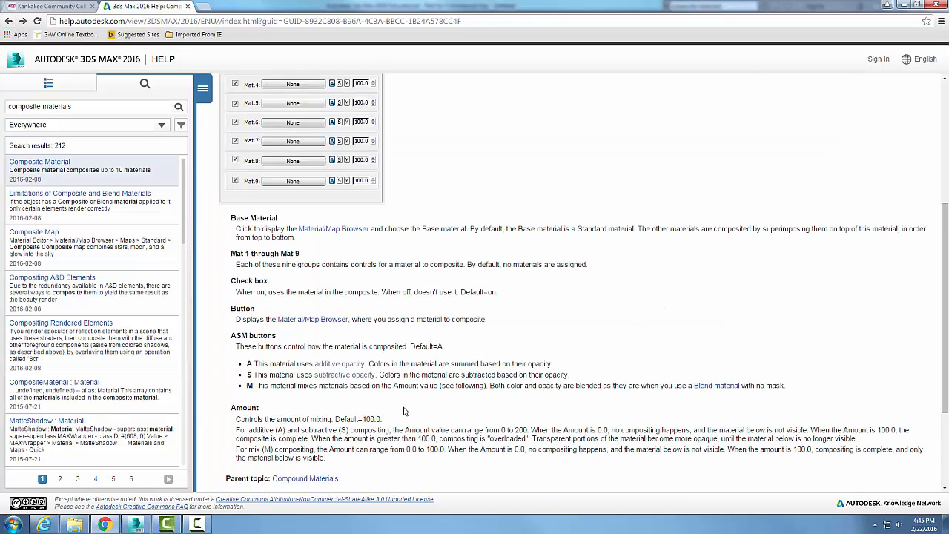
{"action": "mouse_move", "coordinate": [534, 402]}
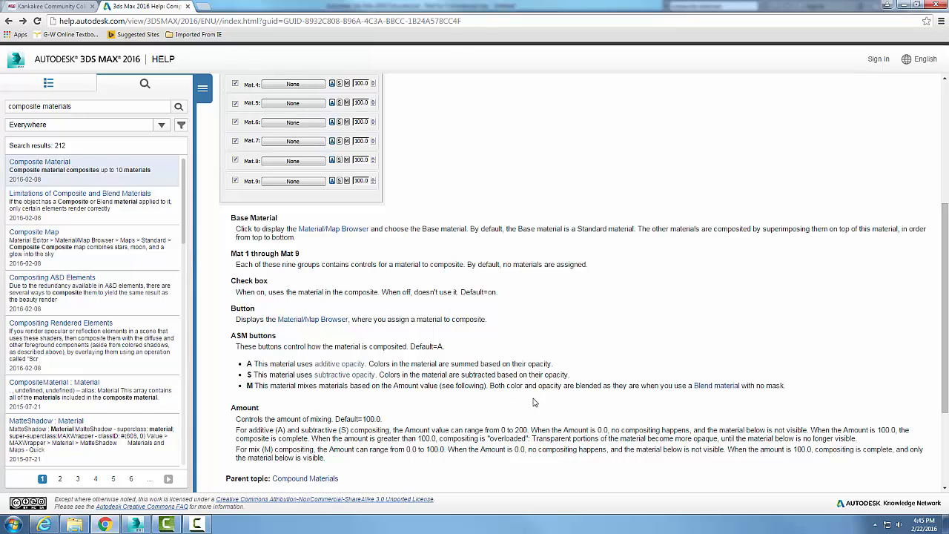
{"action": "mouse_move", "coordinate": [582, 400]}
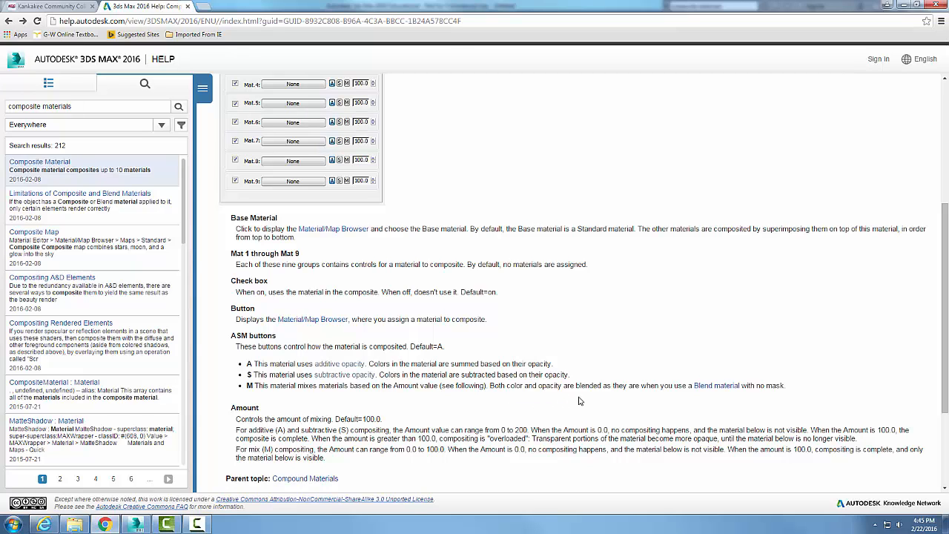
{"action": "mouse_move", "coordinate": [527, 403]}
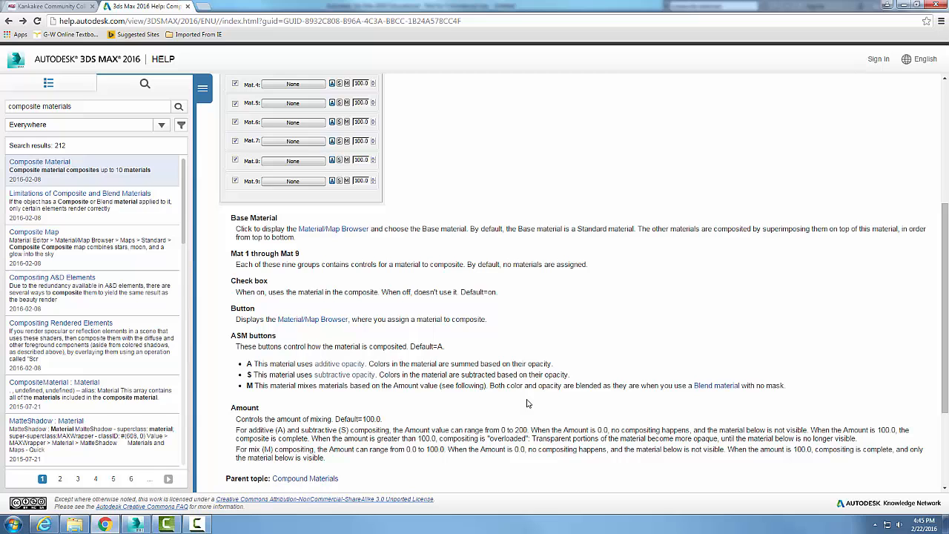
{"action": "mouse_move", "coordinate": [445, 397]}
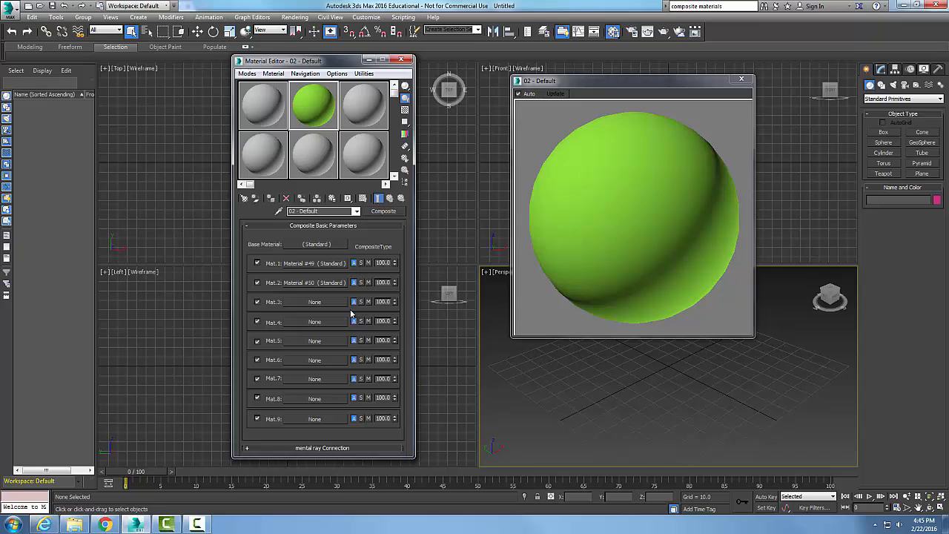
{"action": "mouse_move", "coordinate": [340, 258]}
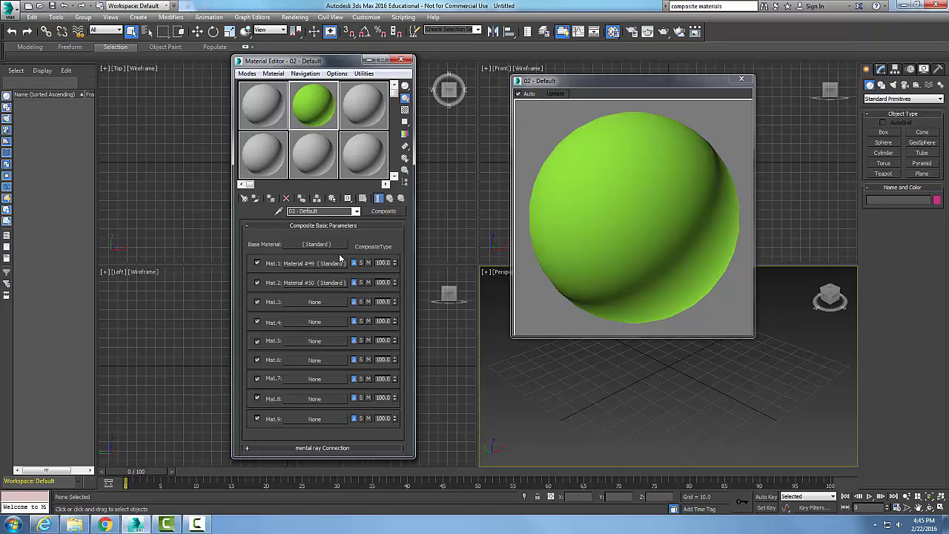
{"action": "mouse_move", "coordinate": [335, 305]}
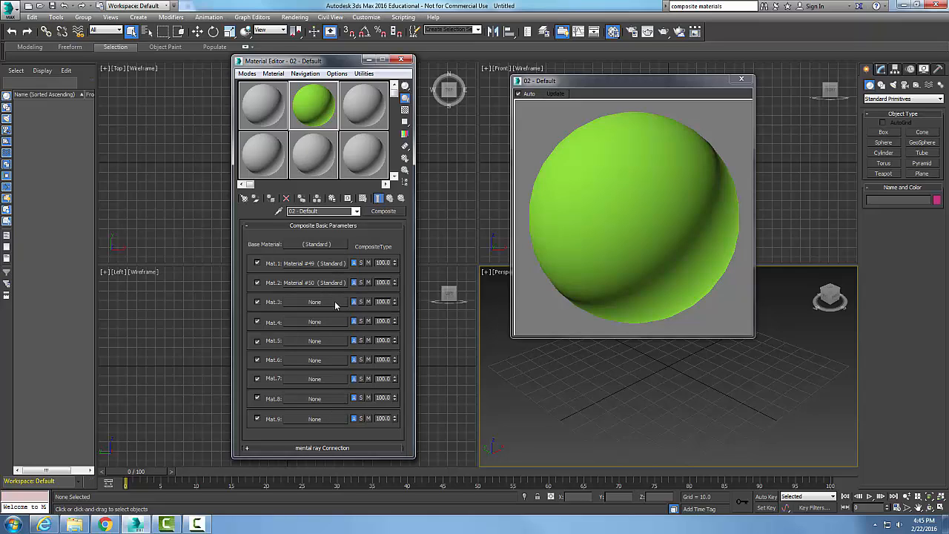
{"action": "mouse_move", "coordinate": [332, 275]}
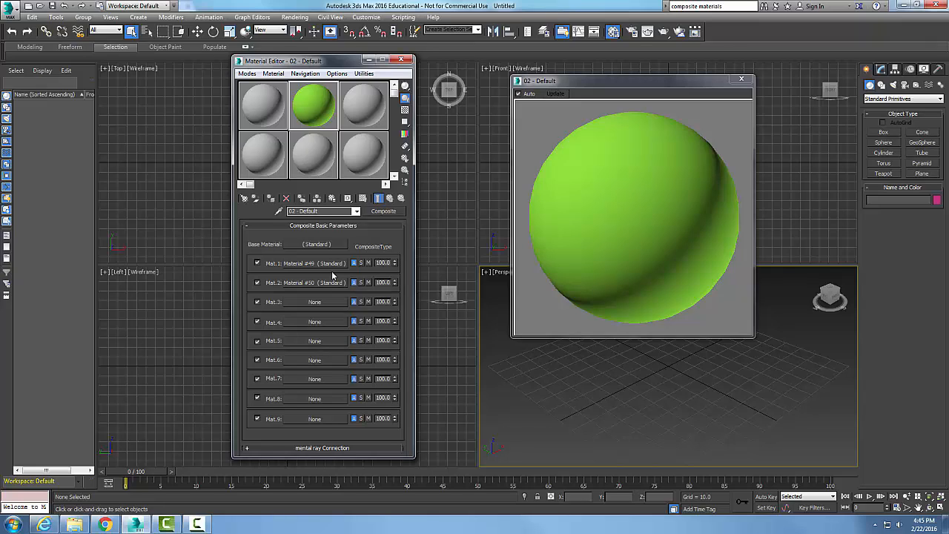
{"action": "mouse_move", "coordinate": [333, 281]}
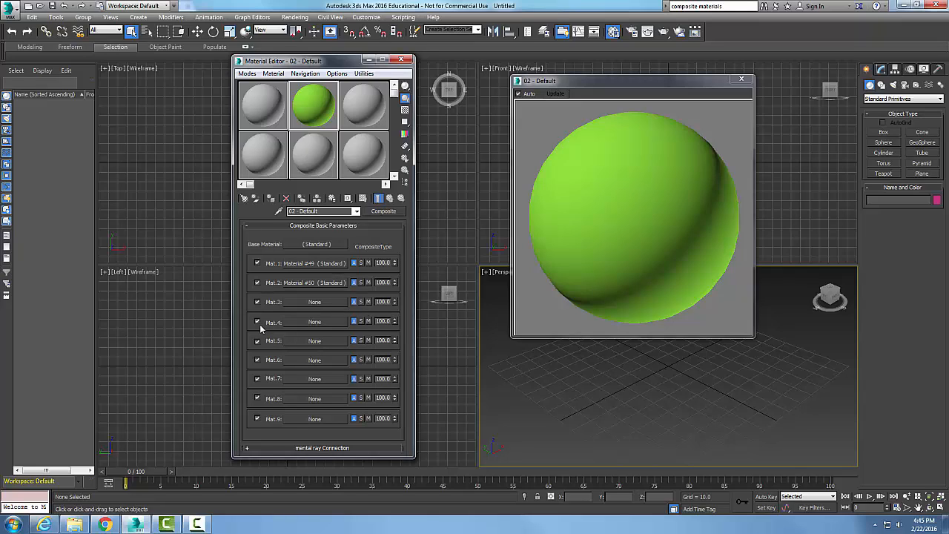
{"action": "mouse_move", "coordinate": [344, 275]}
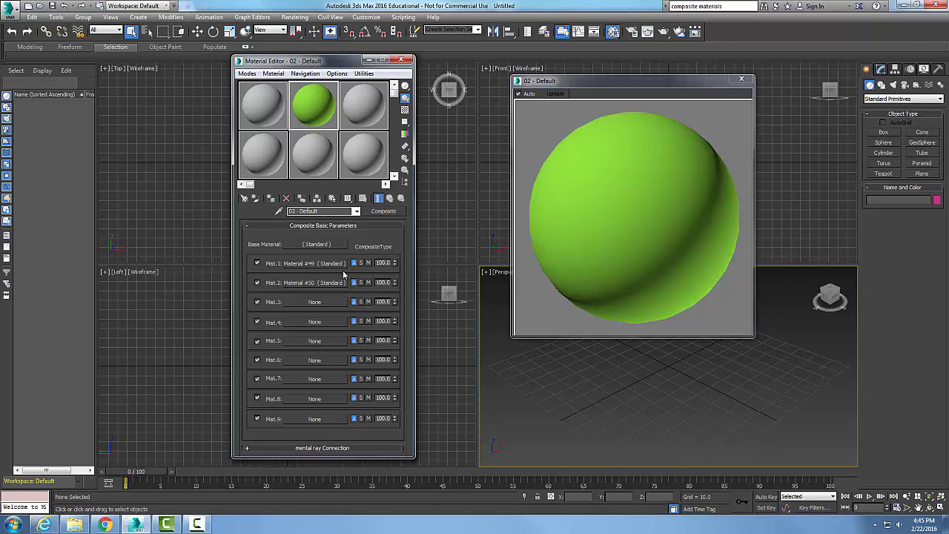
{"action": "mouse_move", "coordinate": [433, 320]}
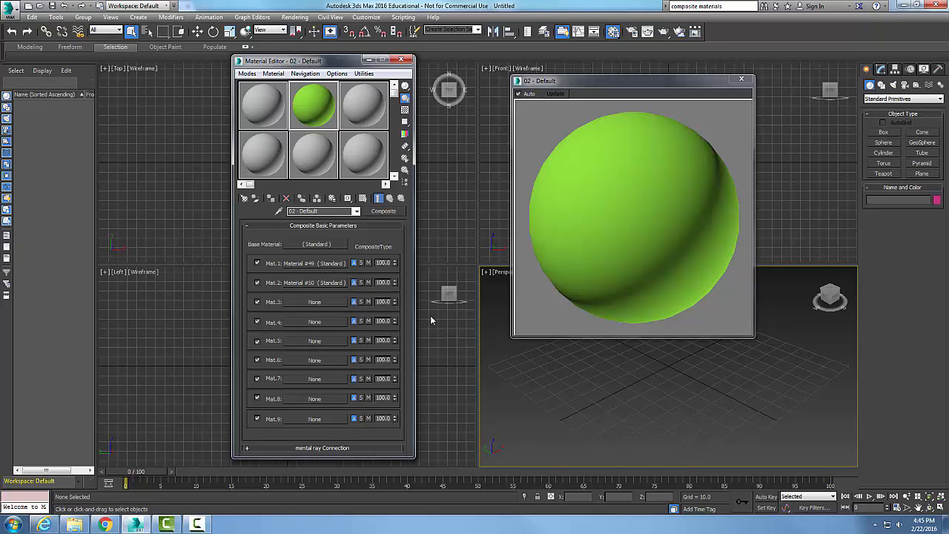